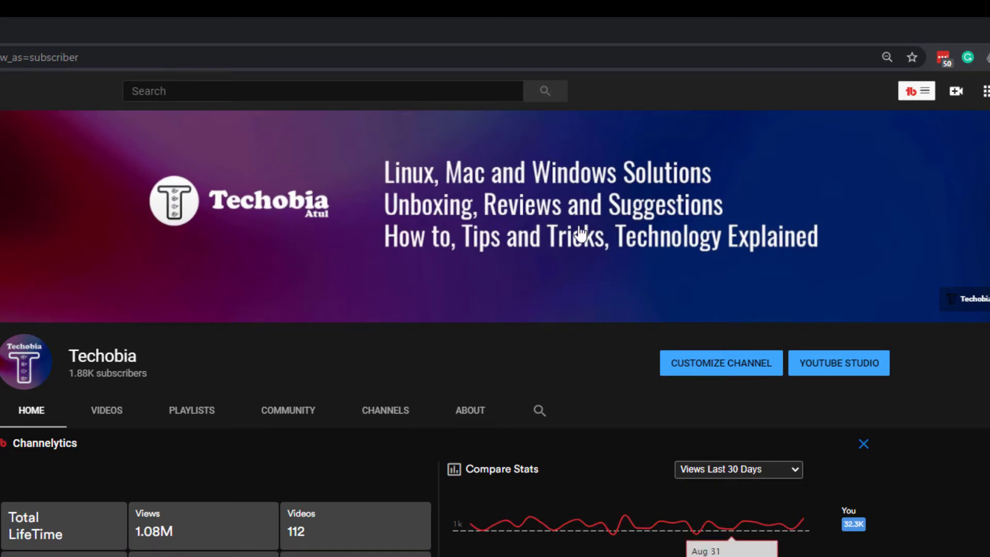
mouse_move(644, 158)
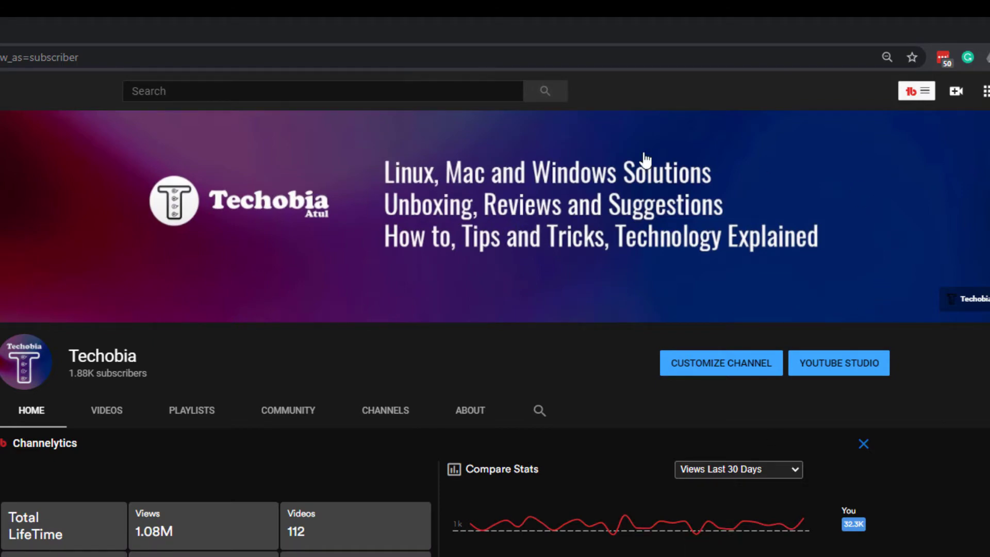
mouse_move(855, 297)
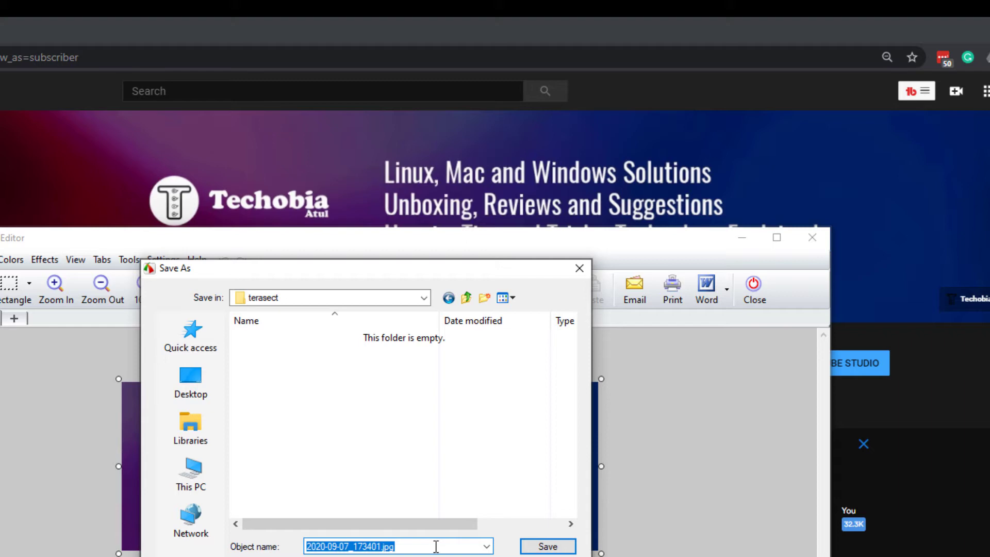
Name the banner screenshot 'image' so it saves as image.jpg in terasect.
text(image)
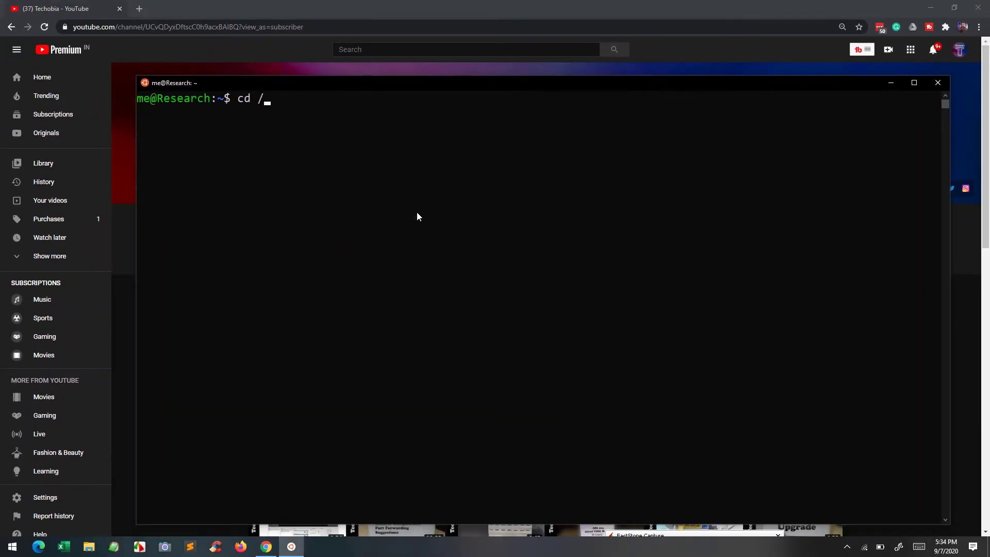
Change into /mnt/c/Users/me/Desktop/terasect and list it to show image.jpg.
text(mnt/c/Users/)
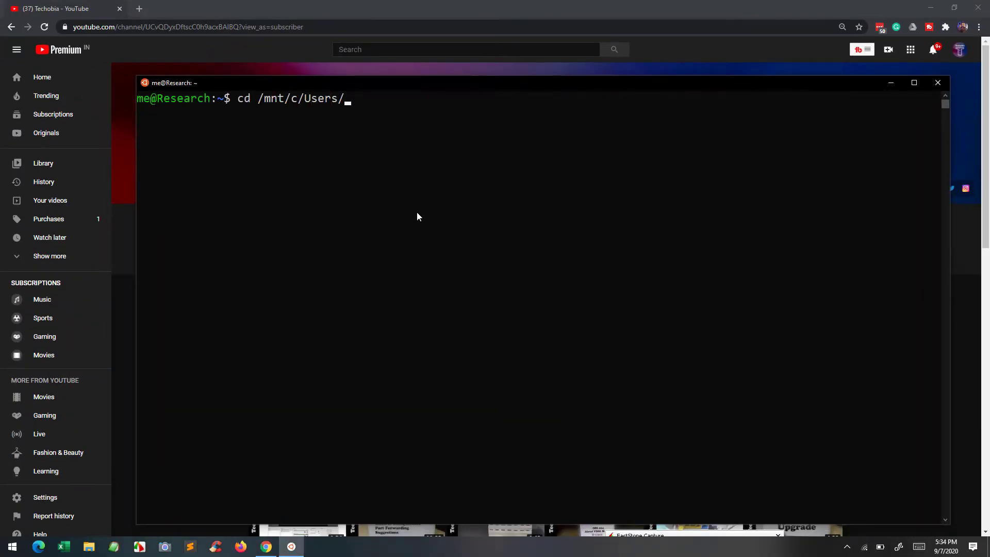
text(me/Desktop/terasect/)
text(ls -laht)
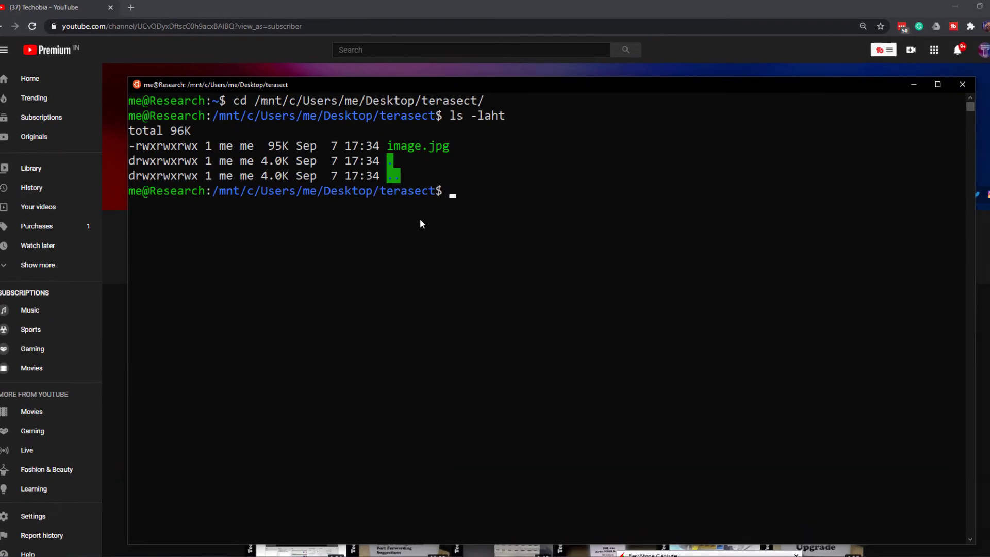
Convert image.jpg to image.tif with ImageMagick, then list with ls -laht.
text(convert)
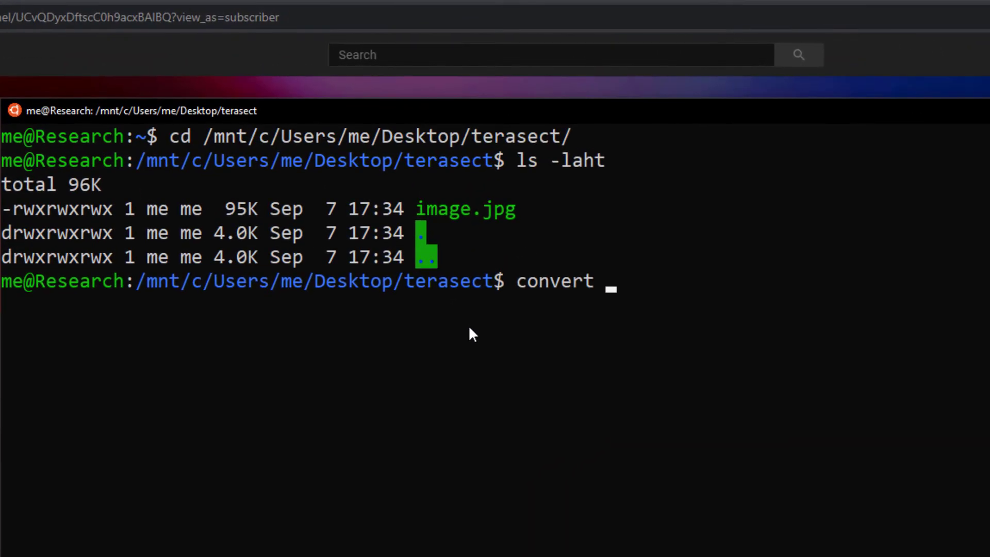
text(image.jpg i)
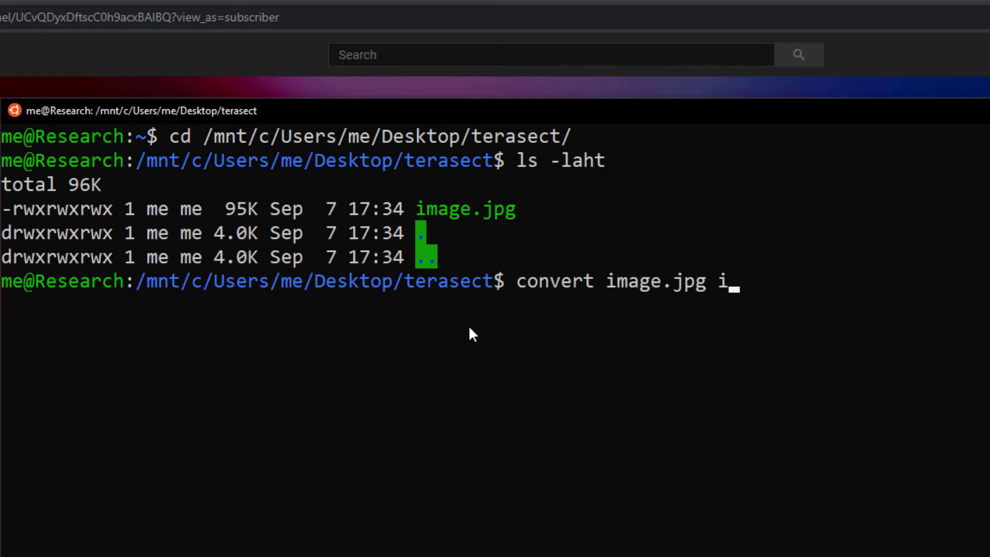
text(mage.tif)
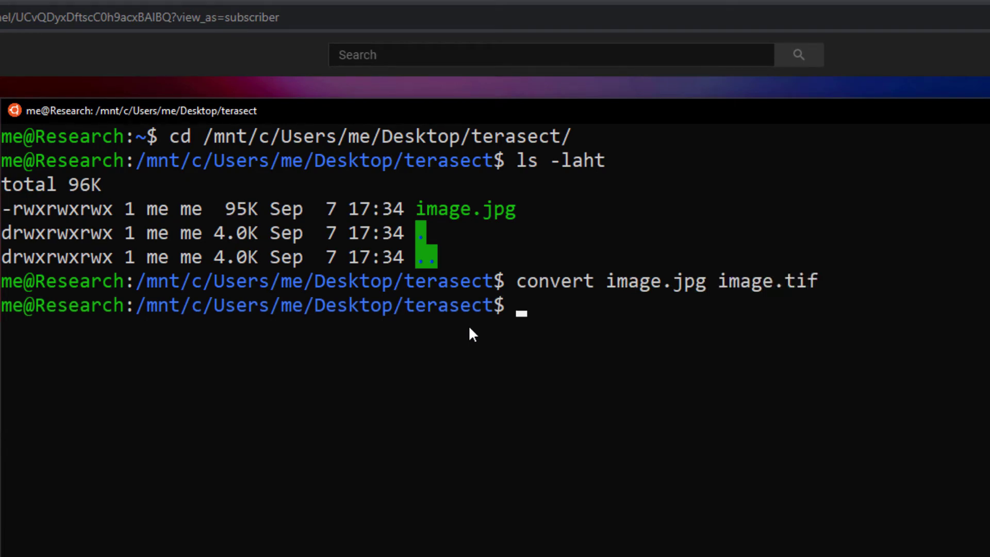
text(ls -laht)
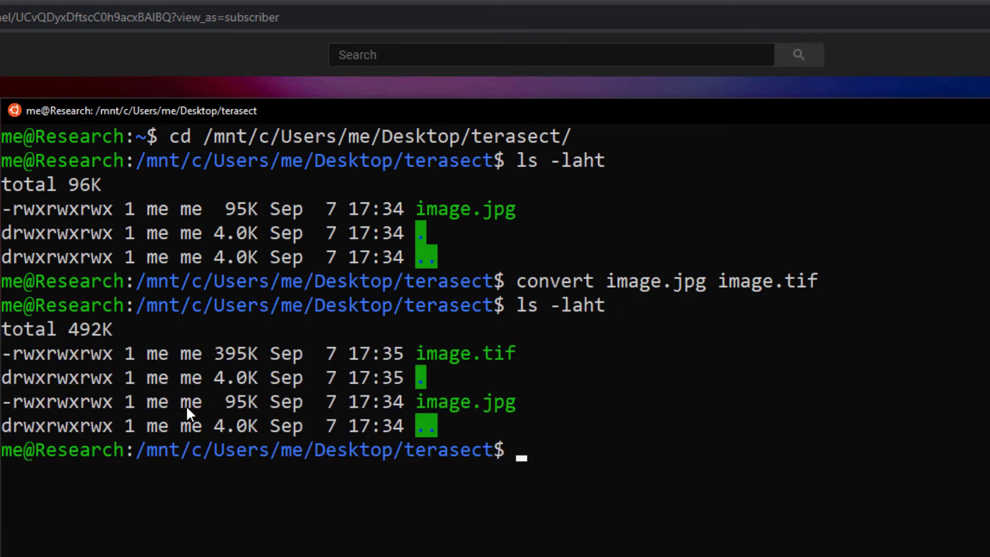
mouse_move(259, 360)
text(tesseract)
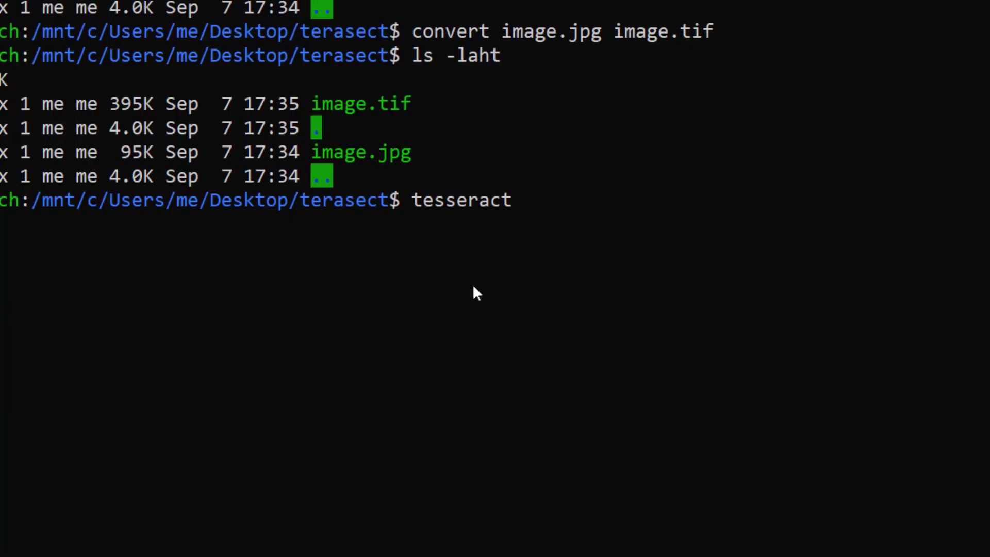
Run Tesseract on image.tif with output base name 'image'.
text(image.)
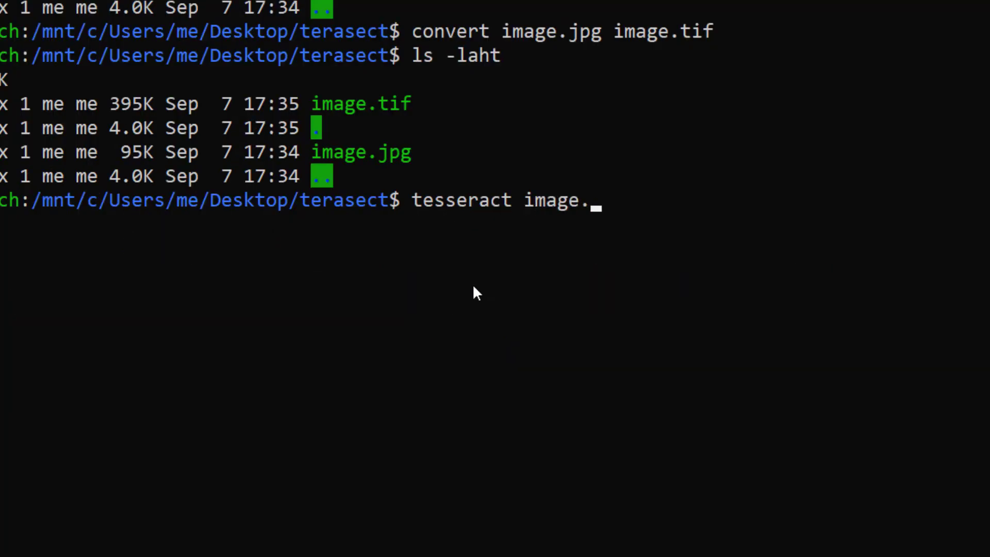
text(tif)
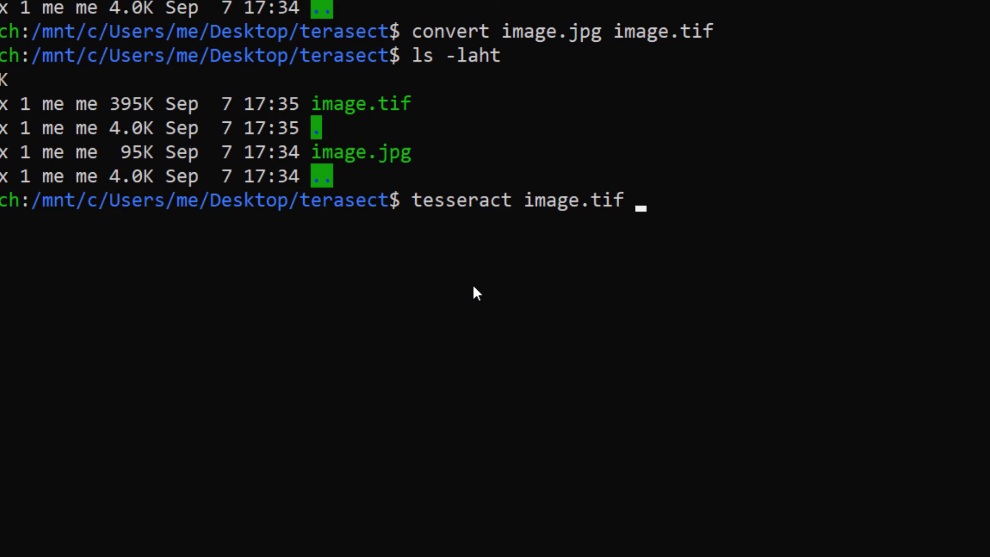
text(image)
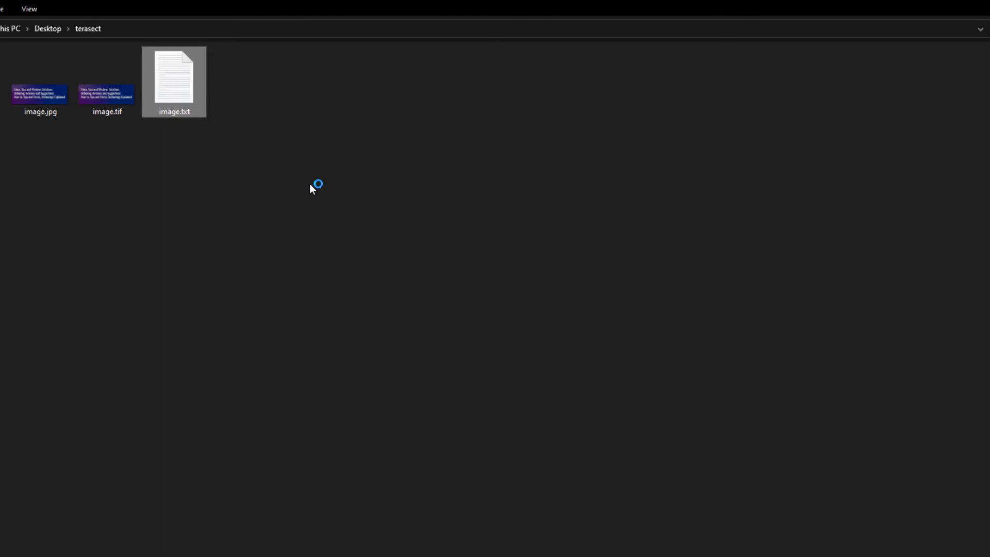
Open image.txt from the terasect folder in File Explorer.
double_click(174, 76)
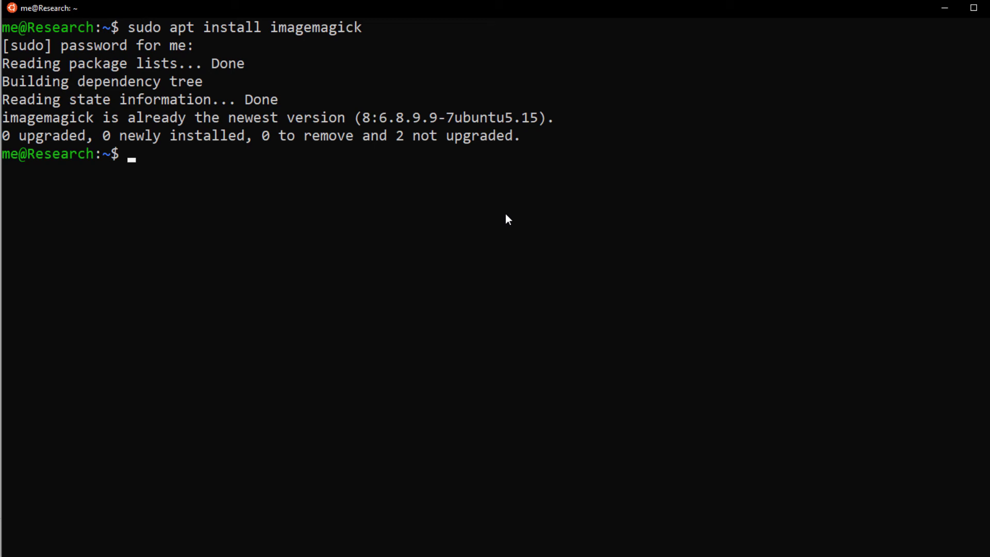
Run sudo apt install tesseract-ocr.
text(sudo apt install tesseract-ocr)
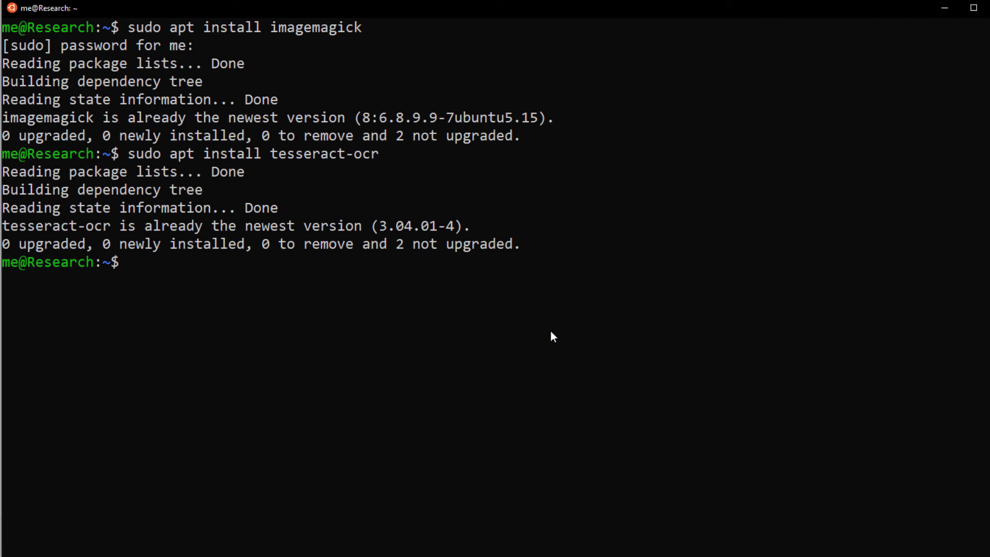
Change into /mnt/c/Users/me/Desktop/terasect and list its files with ls.
text(cd)
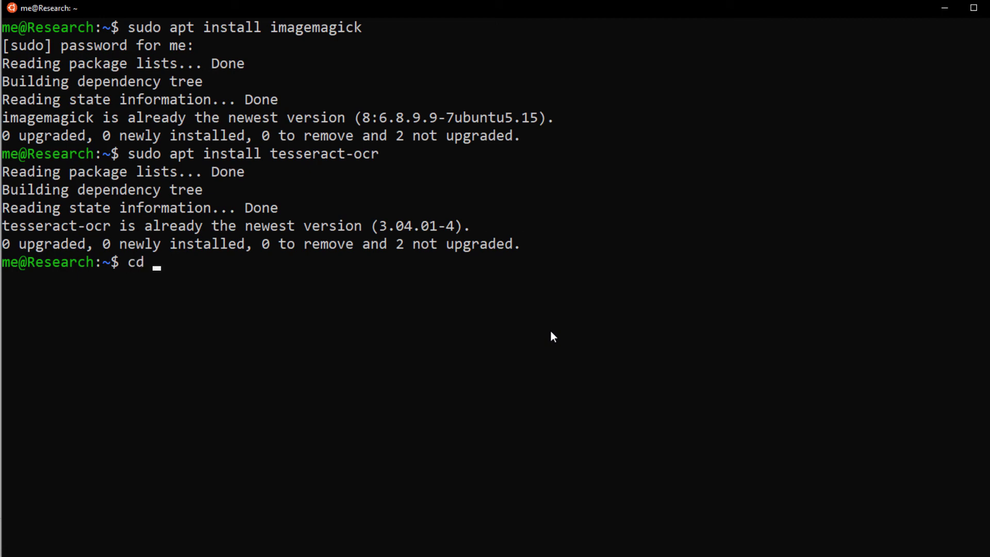
text(/mnt/)
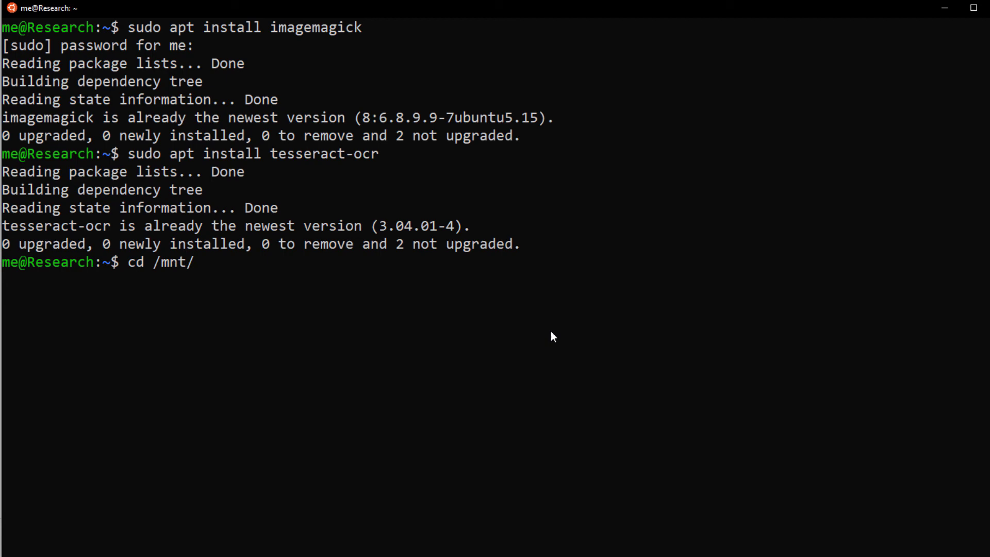
text(c/Users/)
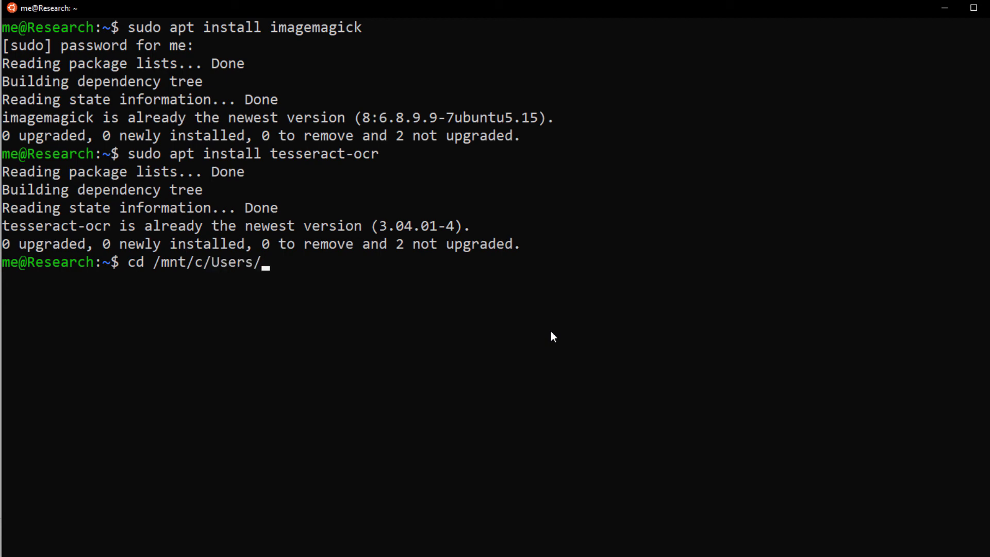
text(me/)
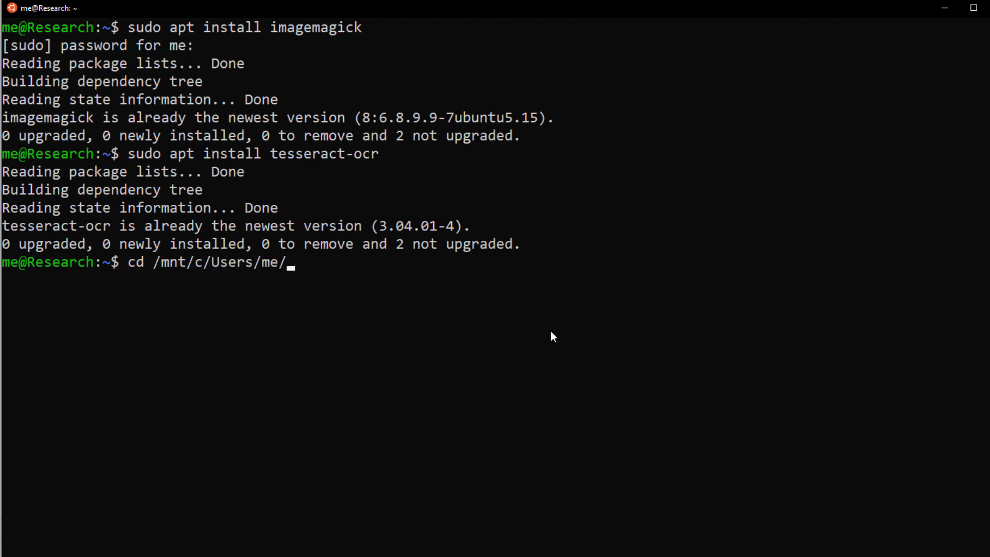
text(De)
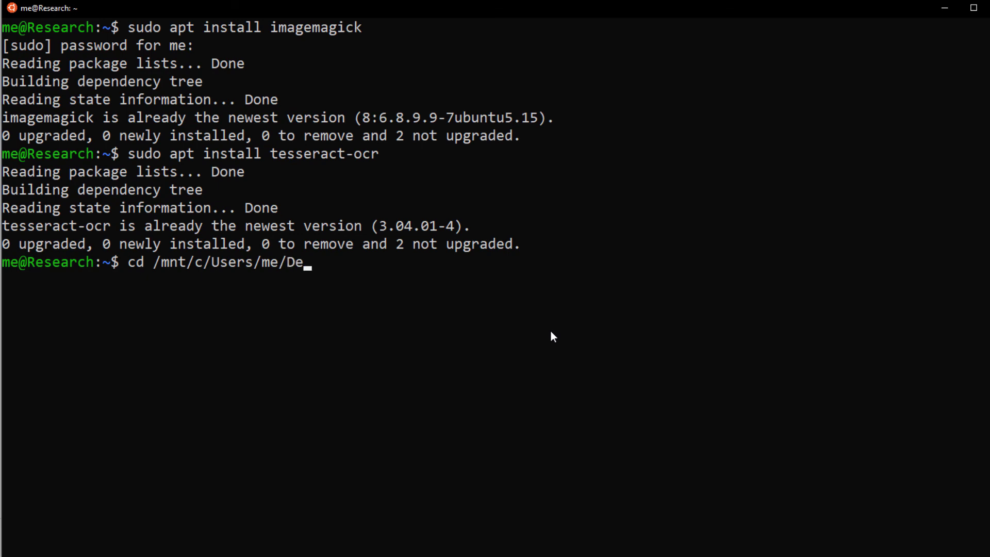
text(sktop/terasect/)
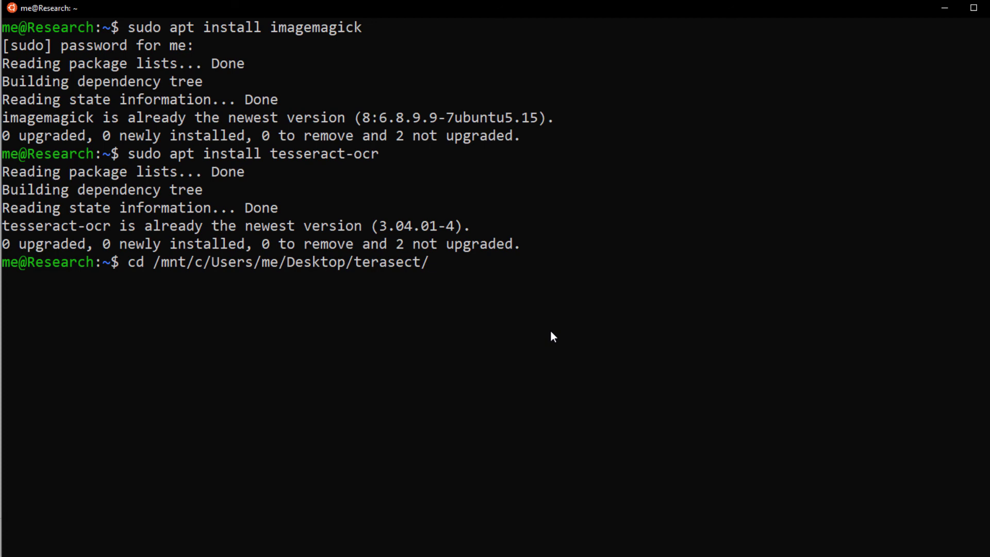
text(ls)
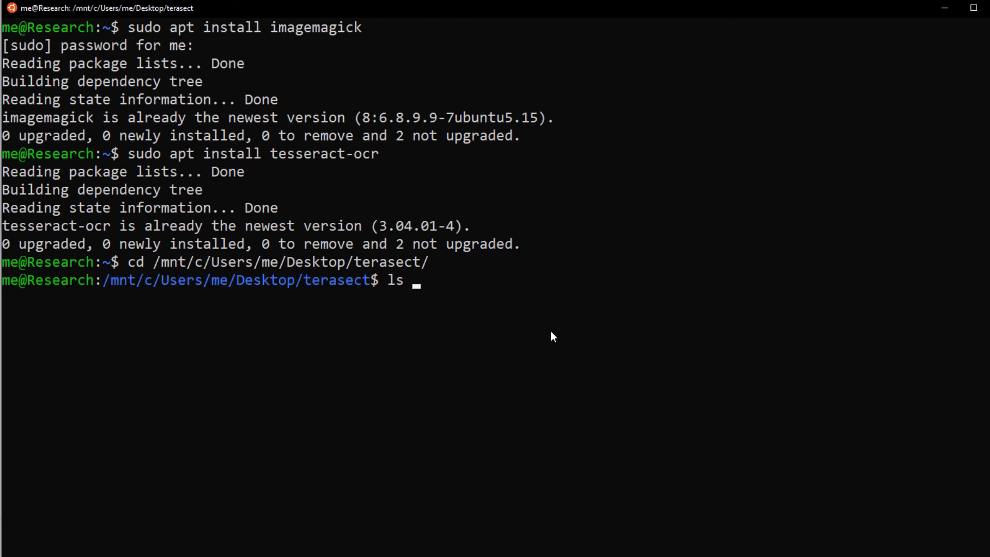